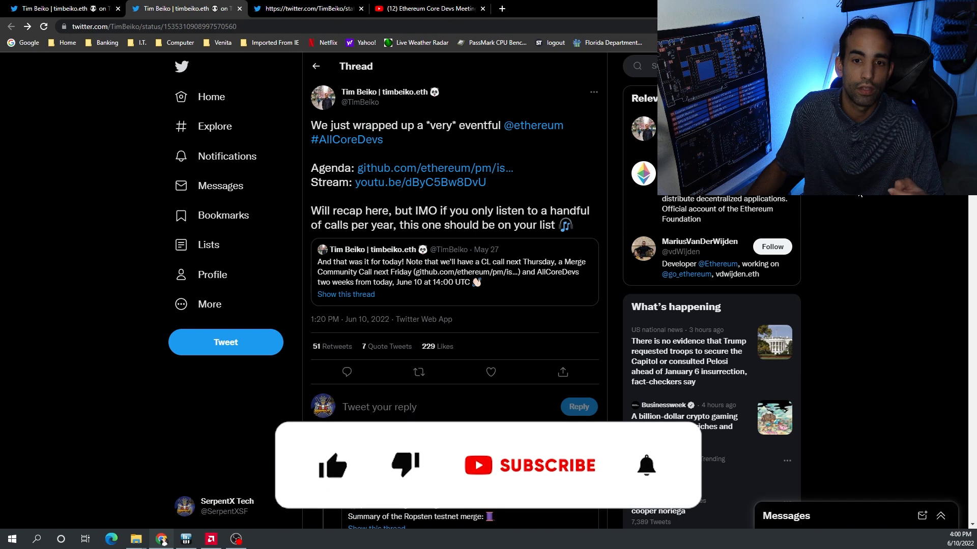
Scroll the Meeting 140 agenda issue down to the Meeting 139 reference and EIP-5027 comments
left_click(332, 466)
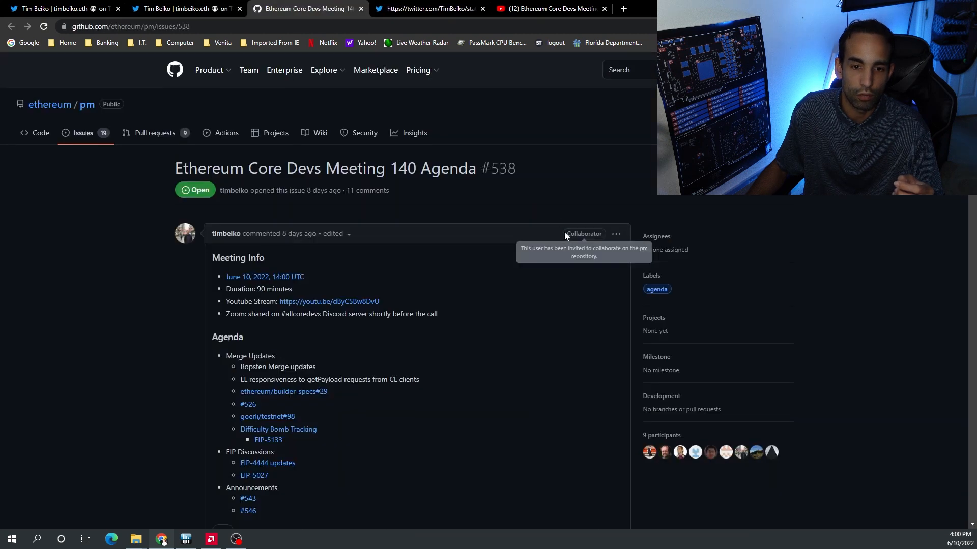
scroll("down", 3)
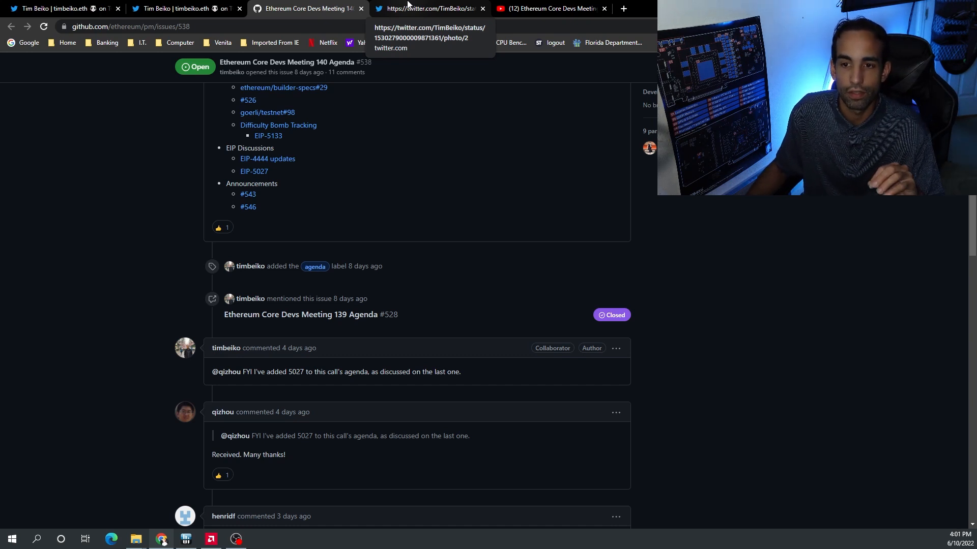
Enlarge the Twitter Blocktime Prediction (5/24/22) chart, then go to the Meeting 140 YouTube stream
left_click(428, 8)
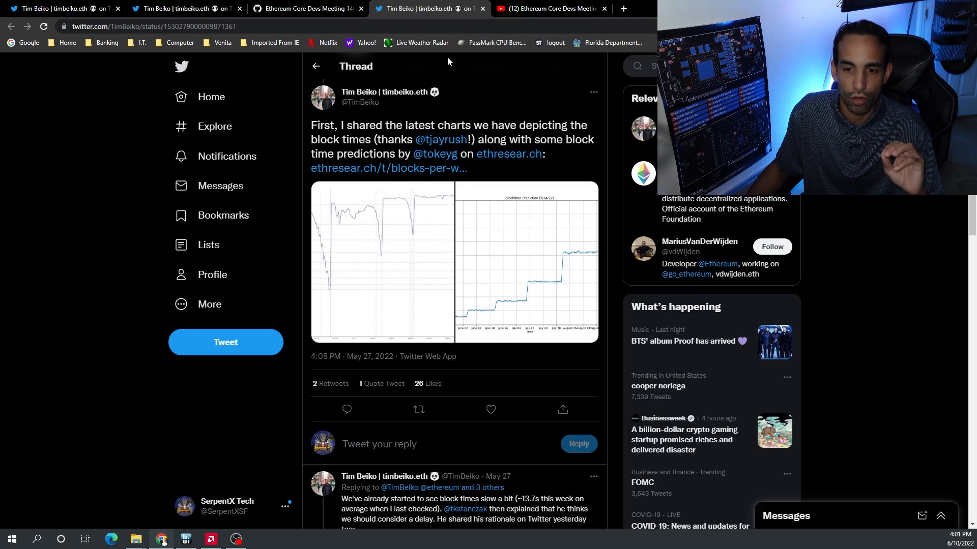
left_click(525, 261)
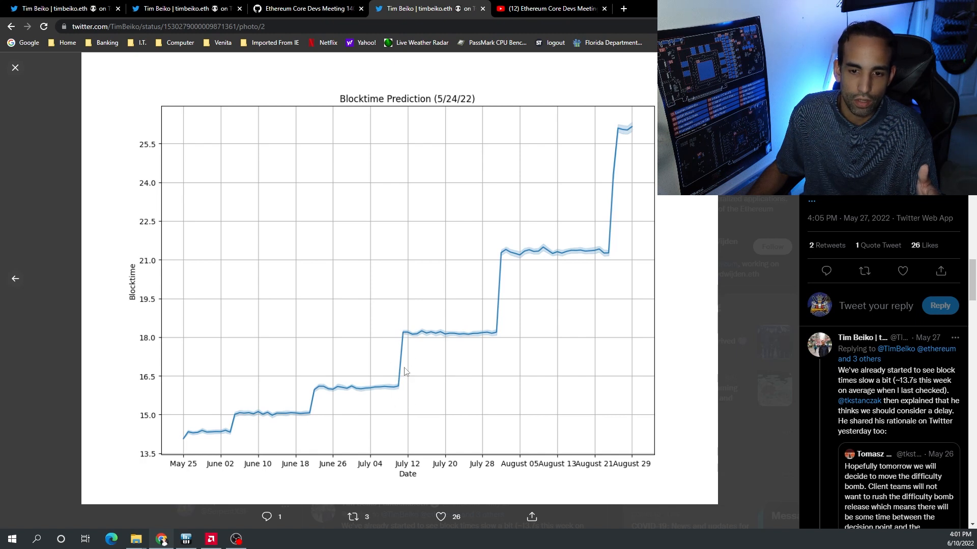
mouse_move(417, 453)
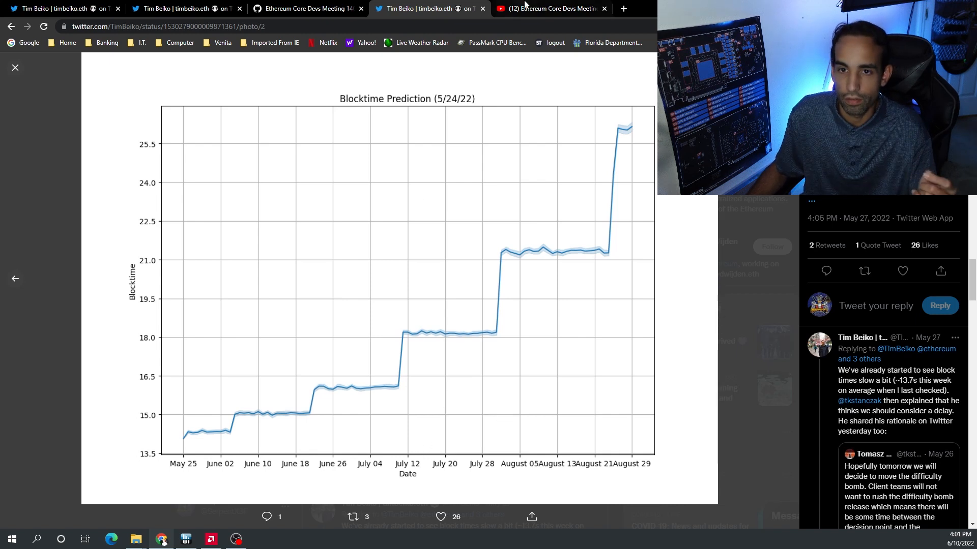
left_click(550, 8)
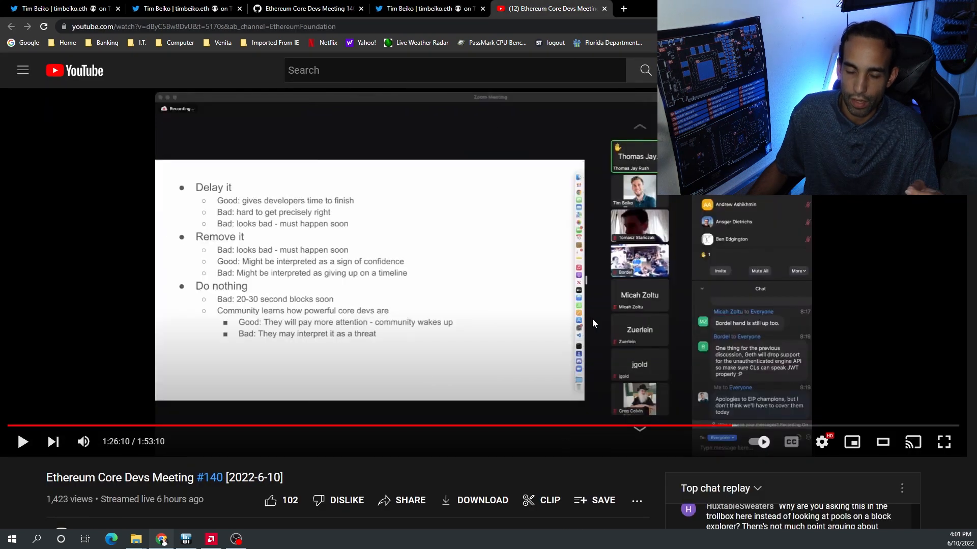
left_click(943, 441)
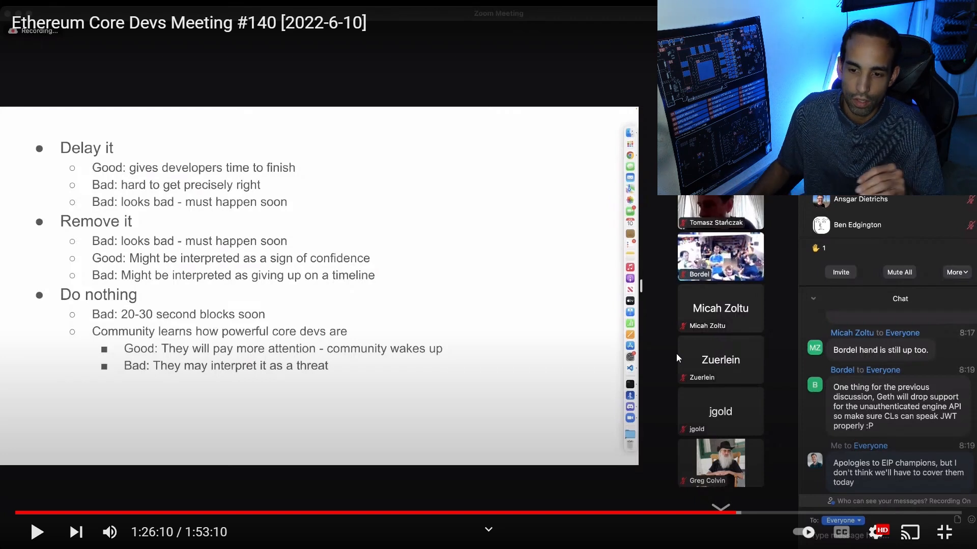
mouse_move(569, 378)
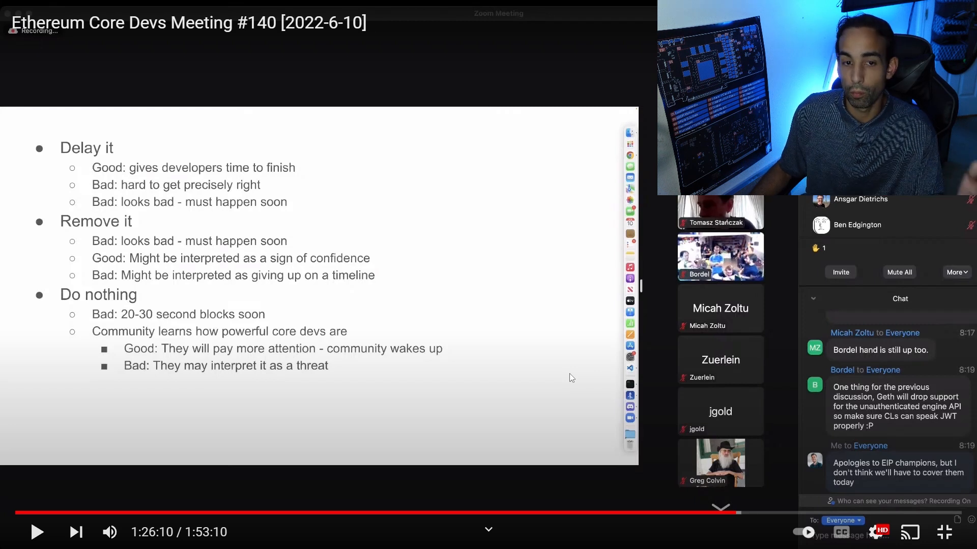
mouse_move(696, 405)
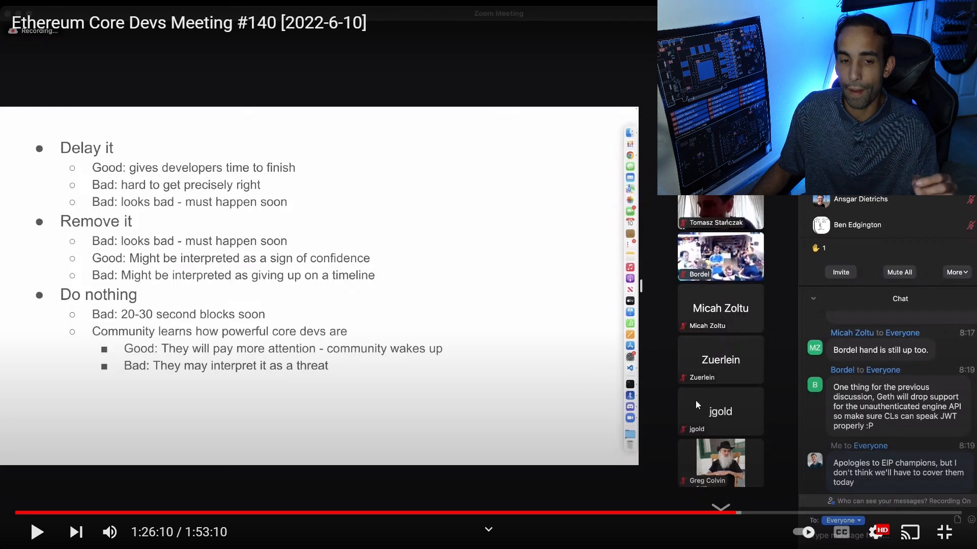